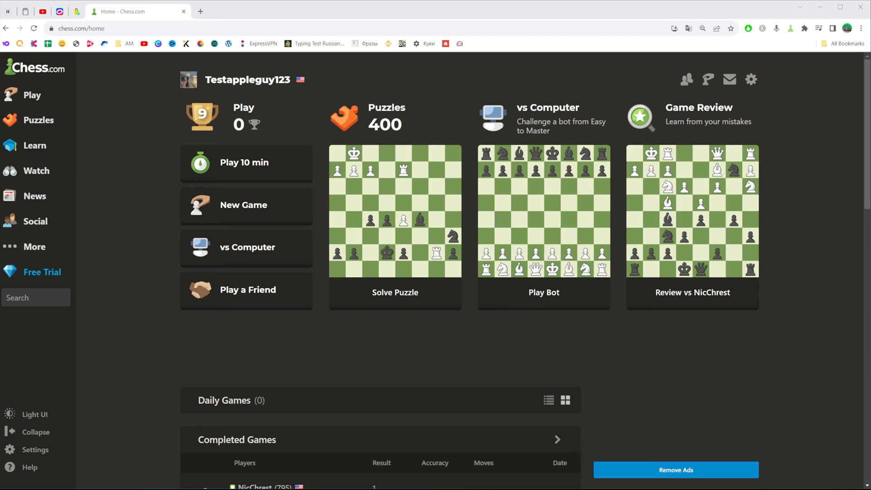
- Reach the Chess.com settings profile section and reveal the full list of settings categories
click(35, 145)
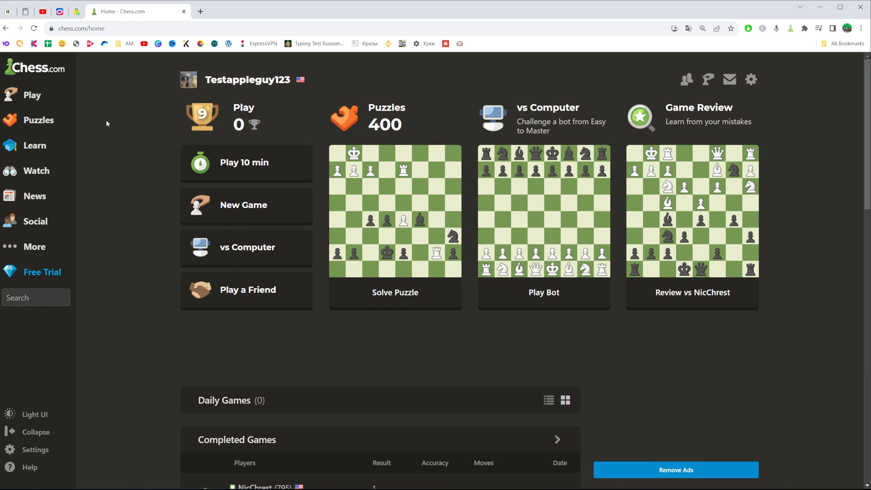
mouse_move(337, 83)
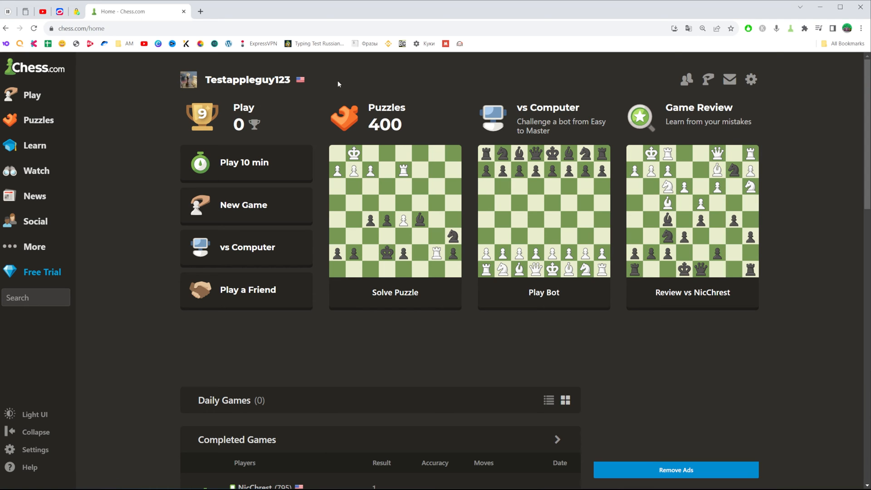
mouse_move(311, 58)
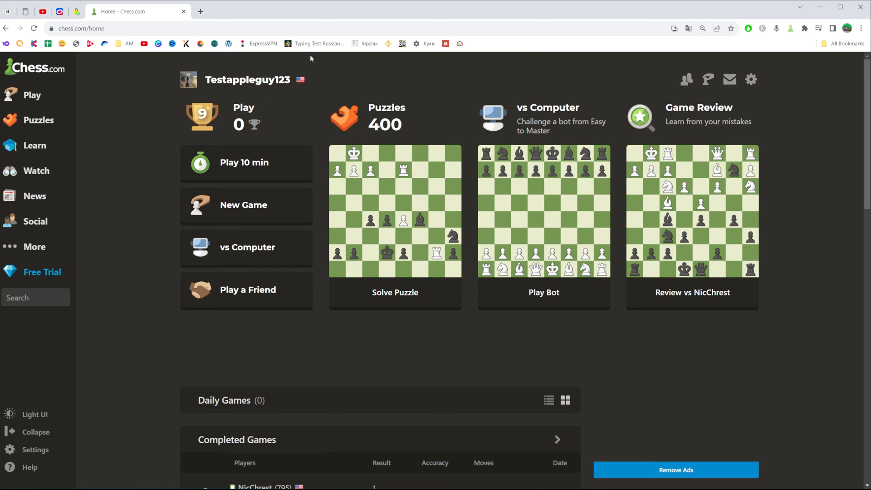
mouse_move(133, 160)
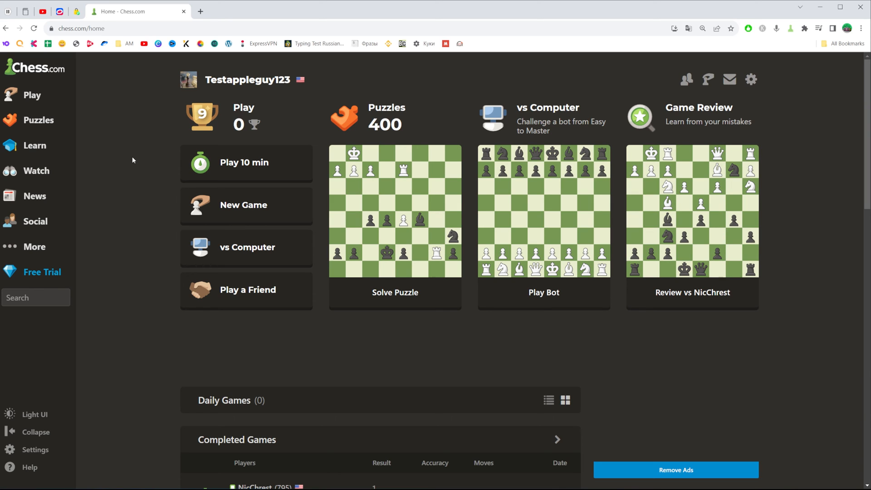
click(750, 80)
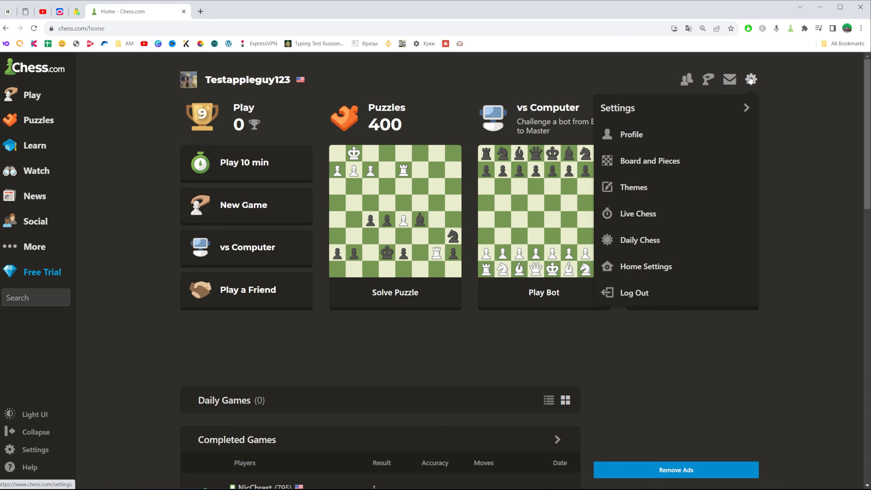
click(632, 134)
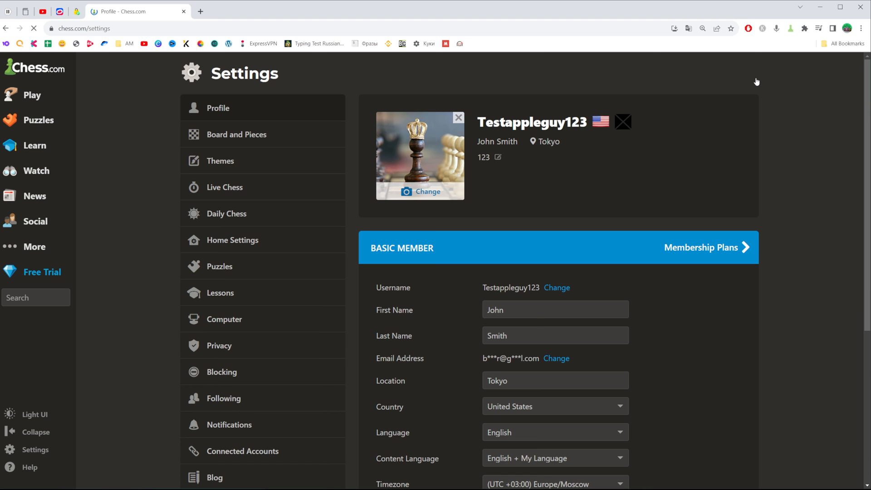
scroll(down, 3)
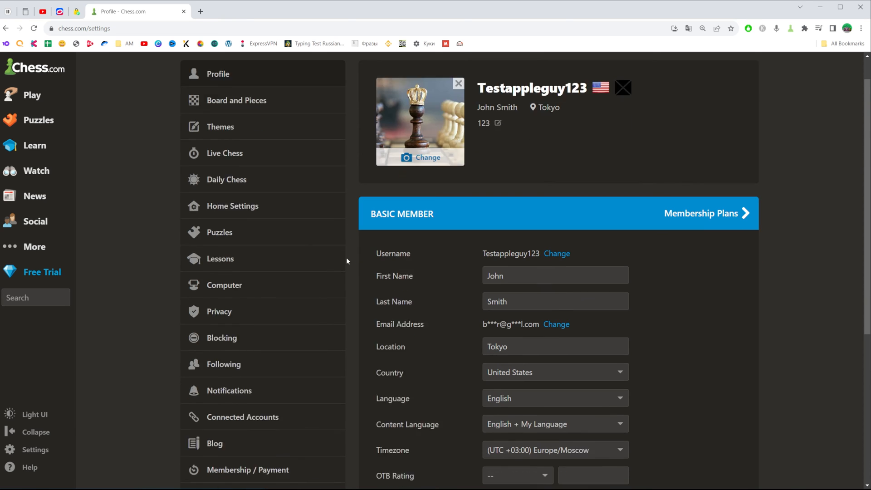
scroll(down, 3)
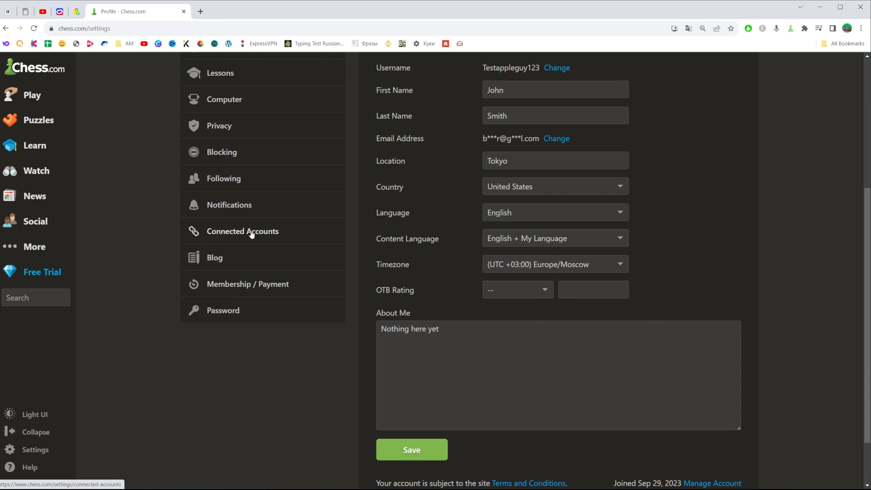
- In Connected Accounts (Facebook already linked), choose Connect to Apple to begin linking
click(242, 231)
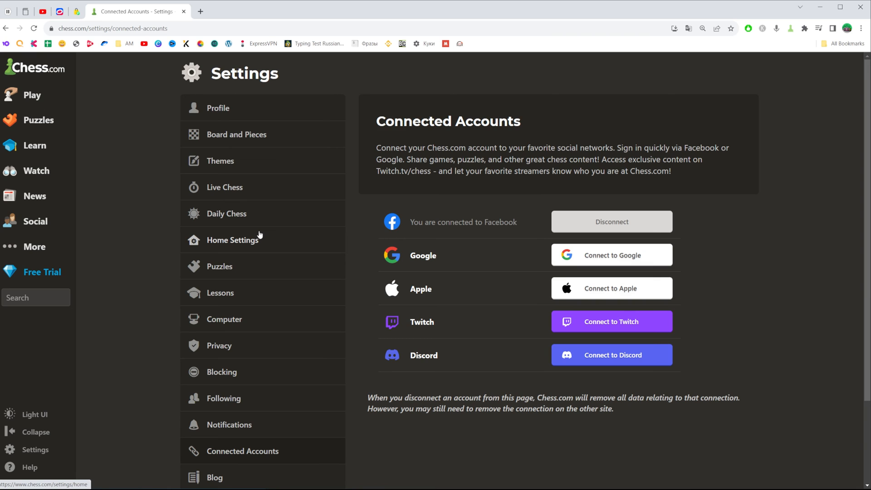
mouse_move(611, 288)
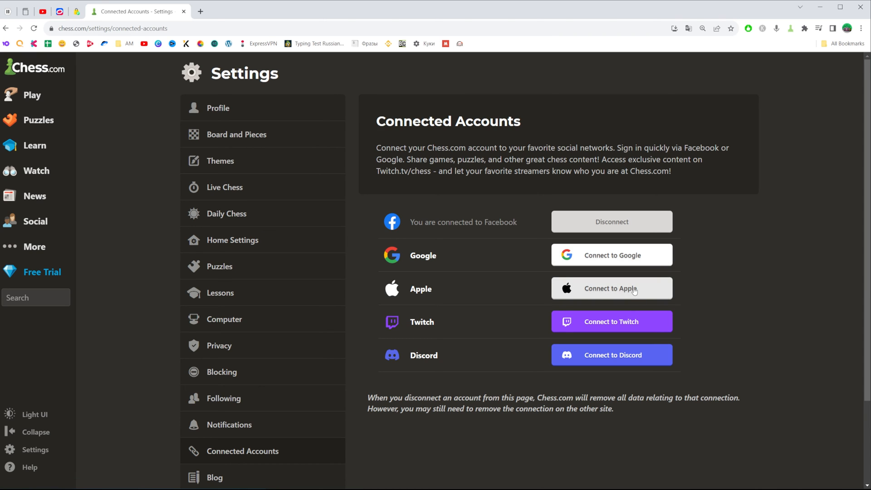
mouse_move(596, 291)
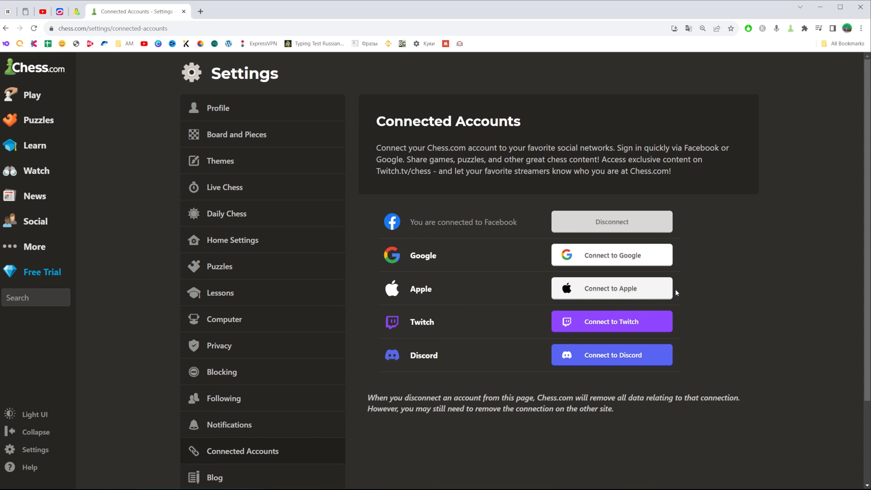
click(611, 288)
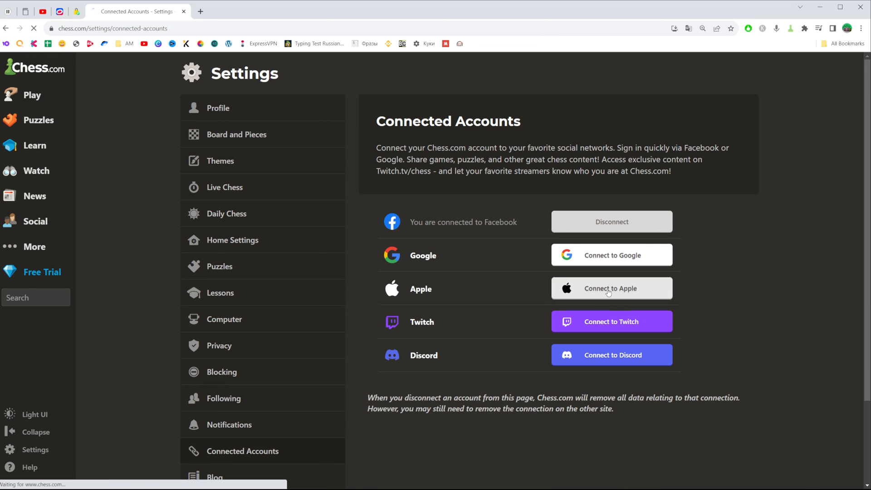
click(611, 289)
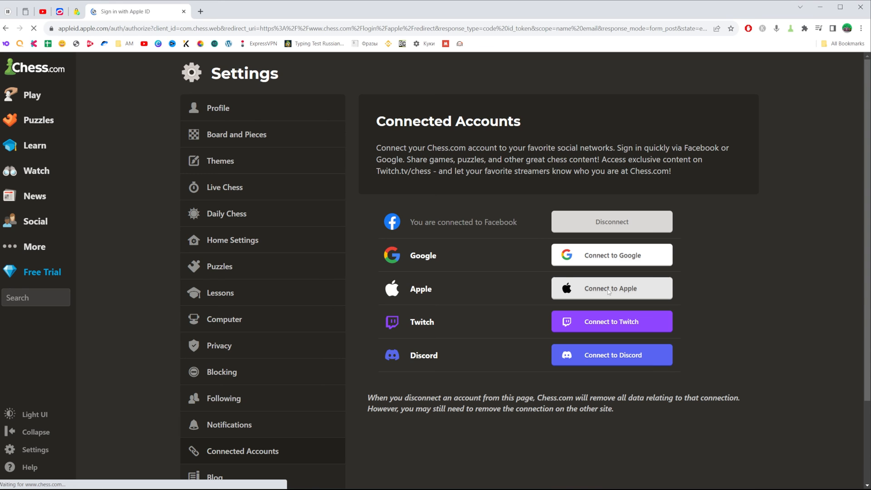
- Let the Apple ID sign-in page for Chess finish loading
click(610, 289)
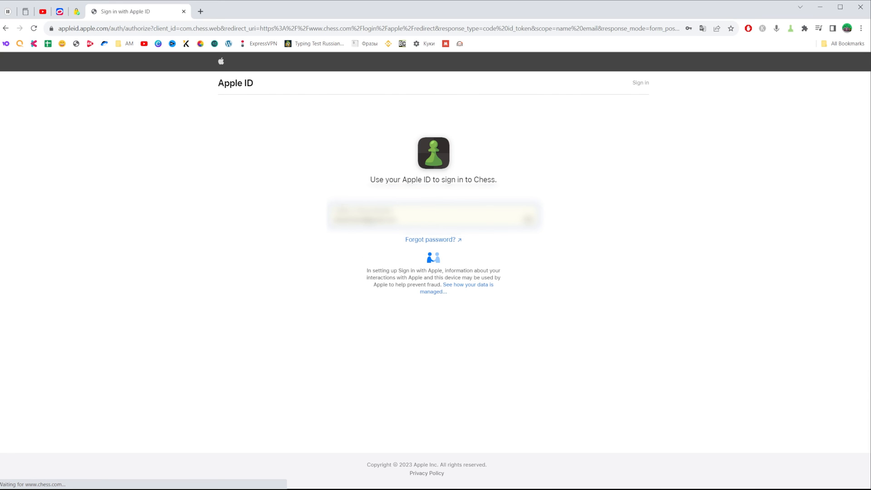
mouse_move(274, 206)
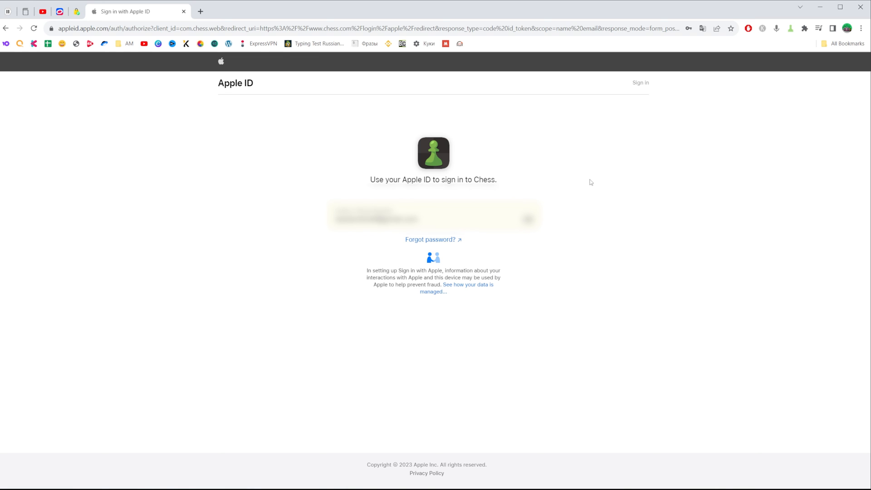
mouse_move(174, 10)
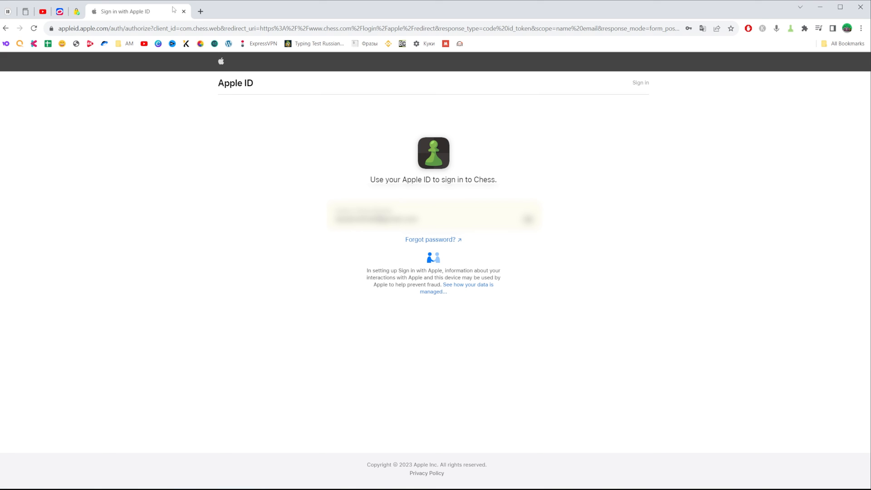
mouse_move(237, 169)
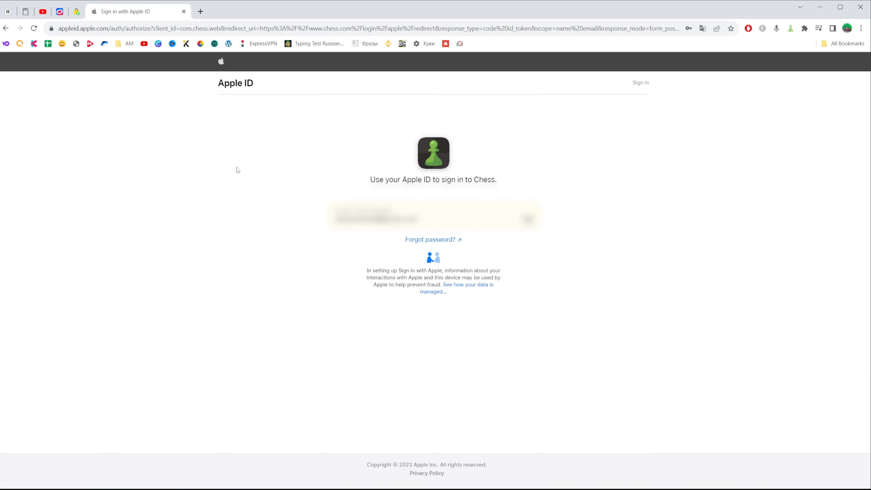
mouse_move(279, 158)
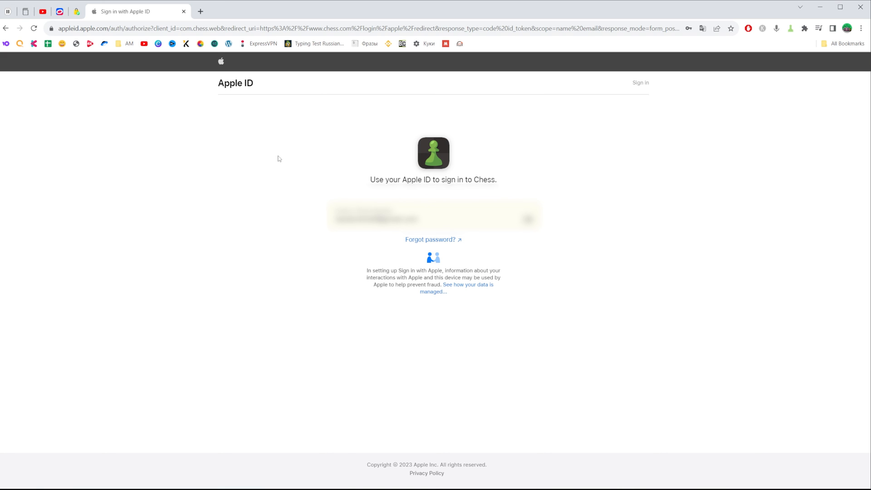
mouse_move(303, 182)
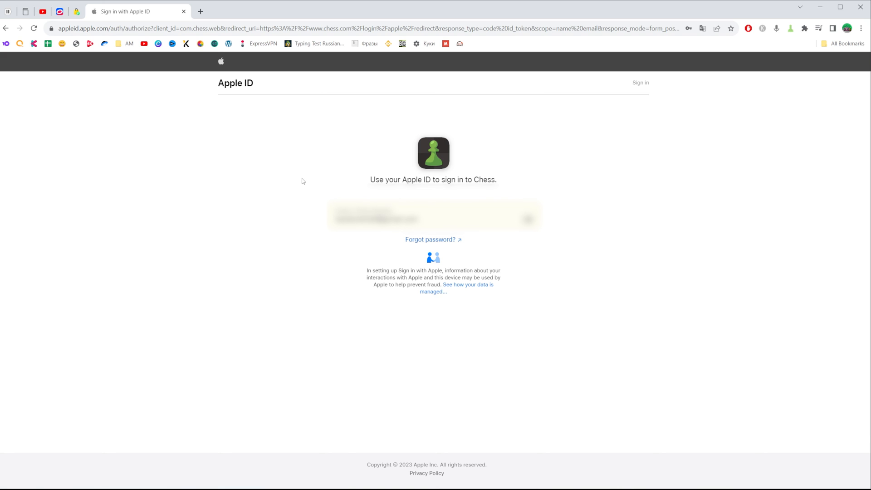